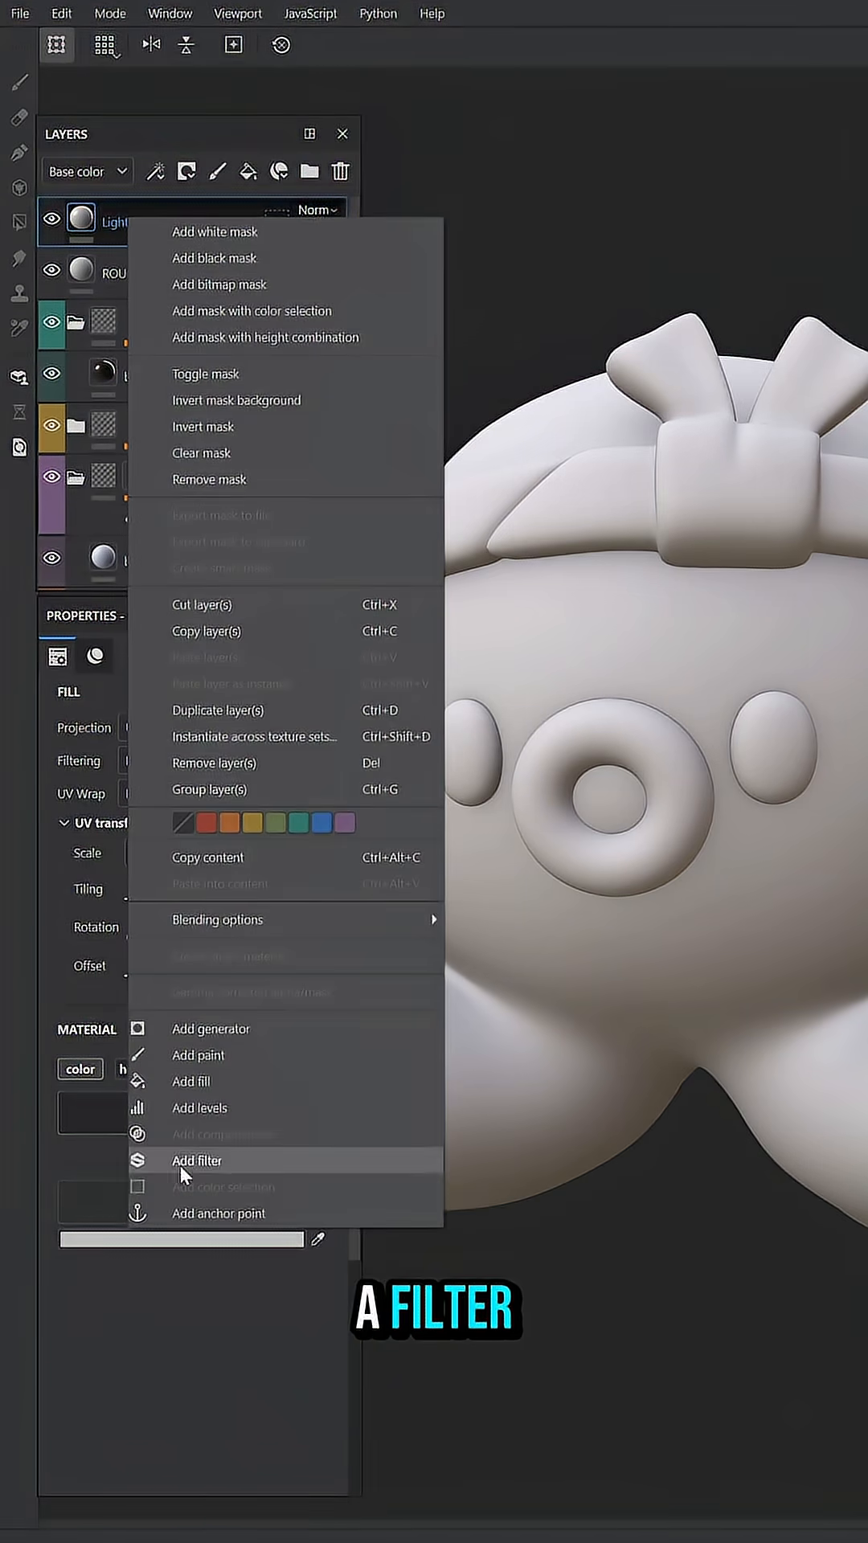
Give the Lighten layer an HSL Perceptive filter in Passthrough blend with Lightness 0.626
{"action": "left_click", "coordinate": [197, 1159]}
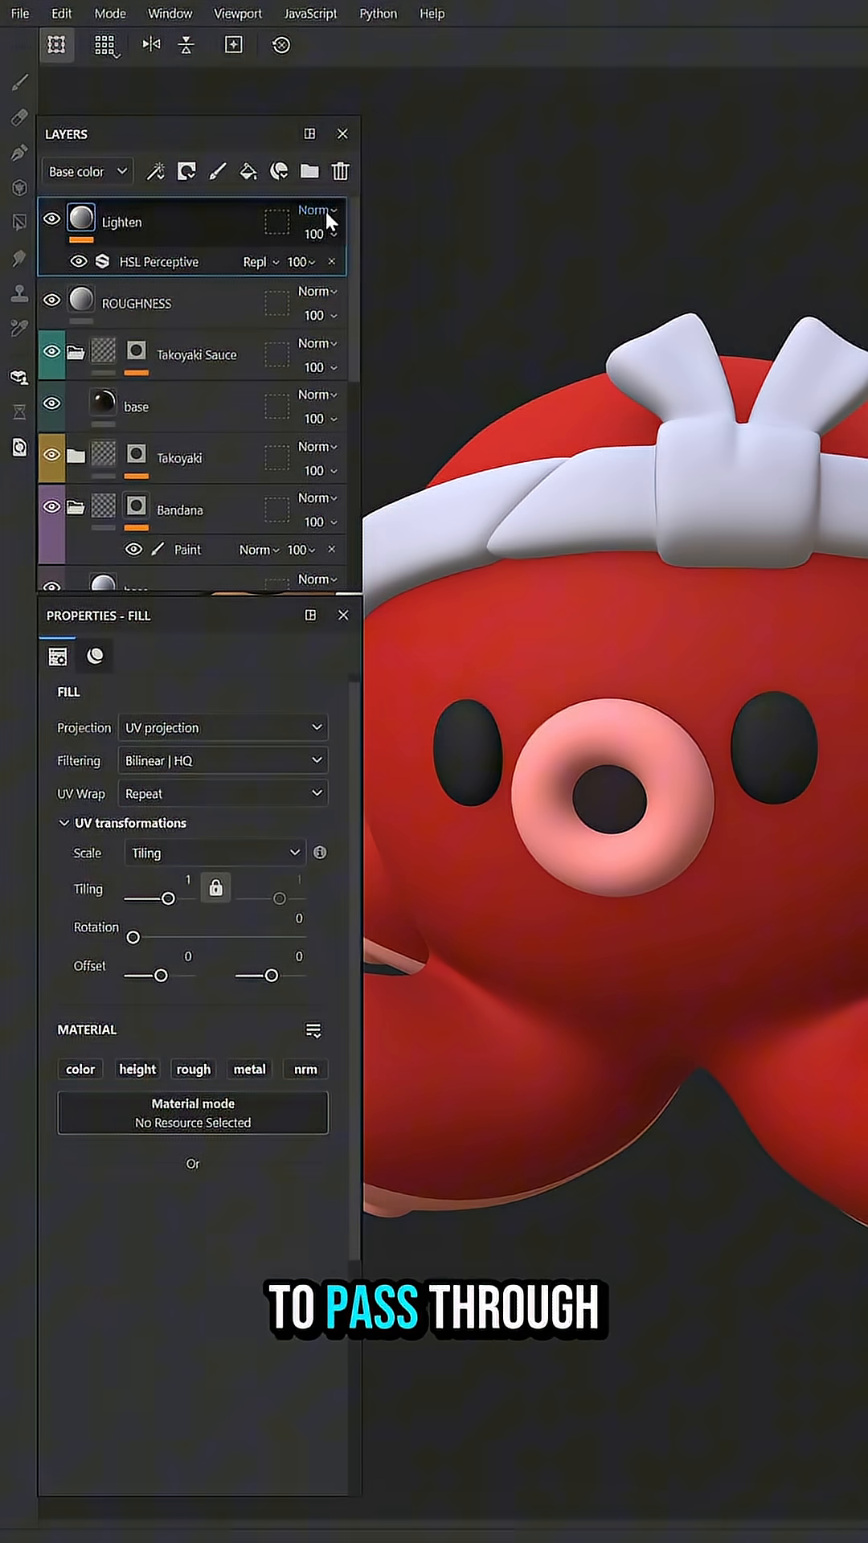
{"action": "left_click", "coordinate": [315, 210]}
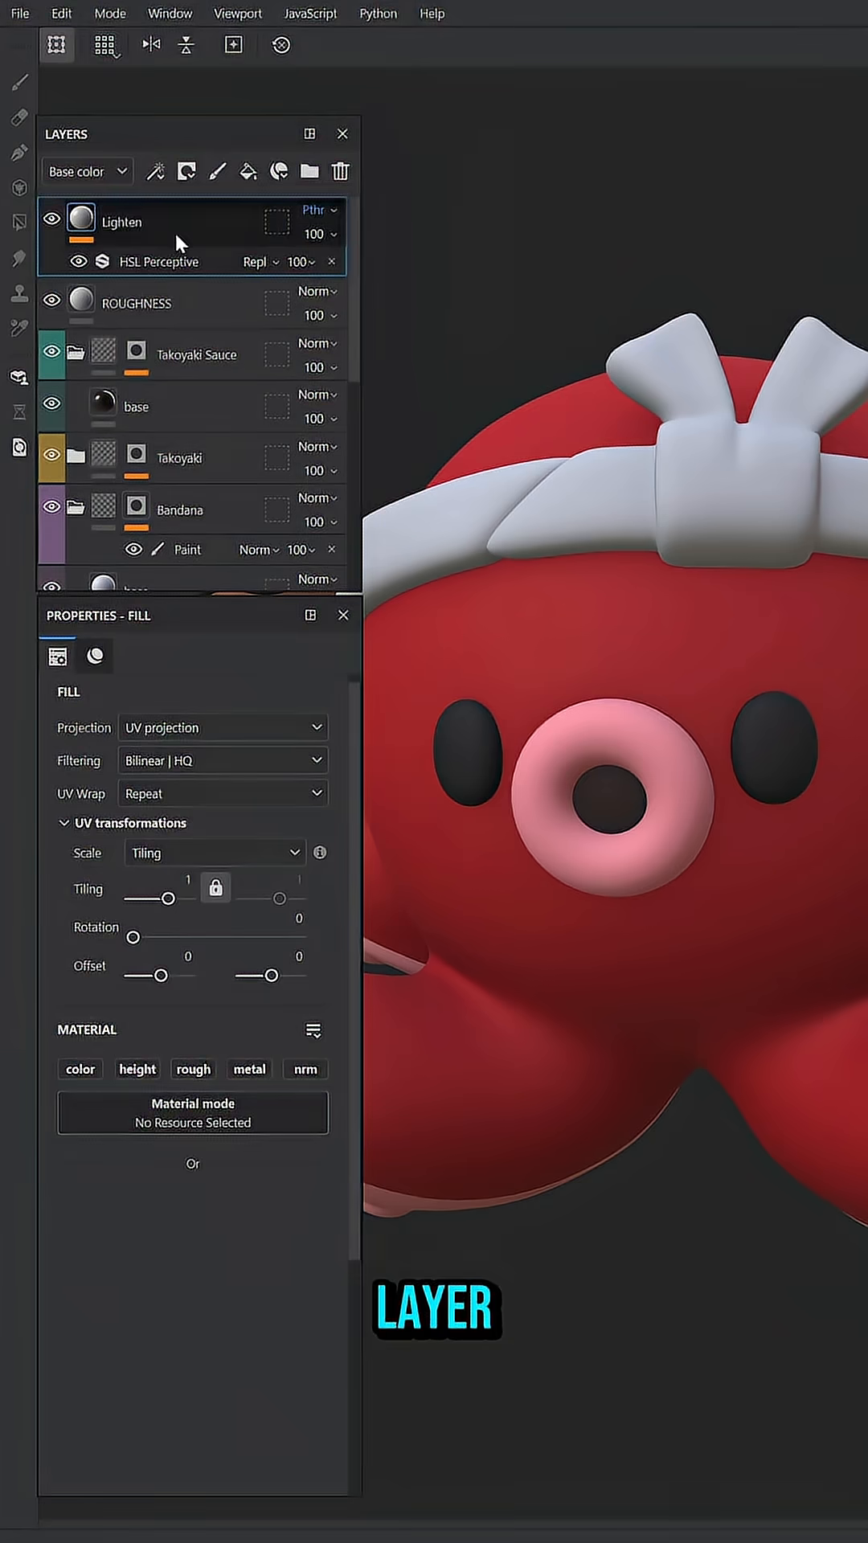
{"action": "left_click", "coordinate": [158, 261]}
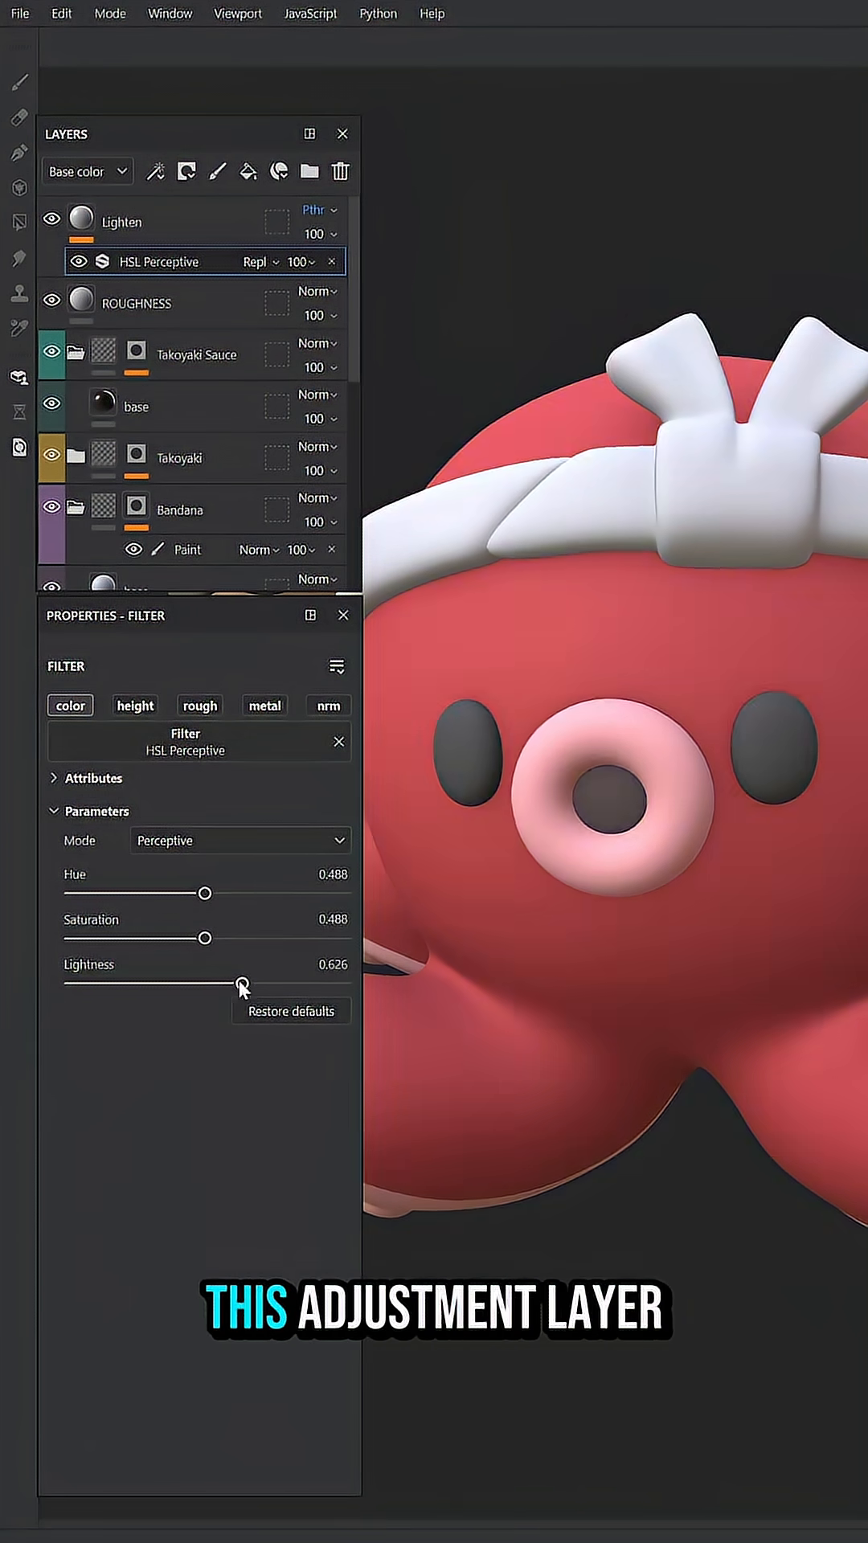
Add a black mask to Lighten with Light and Mask Builder generators, Mask Builder in Linear Dodge
{"action": "right_click", "coordinate": [123, 222]}
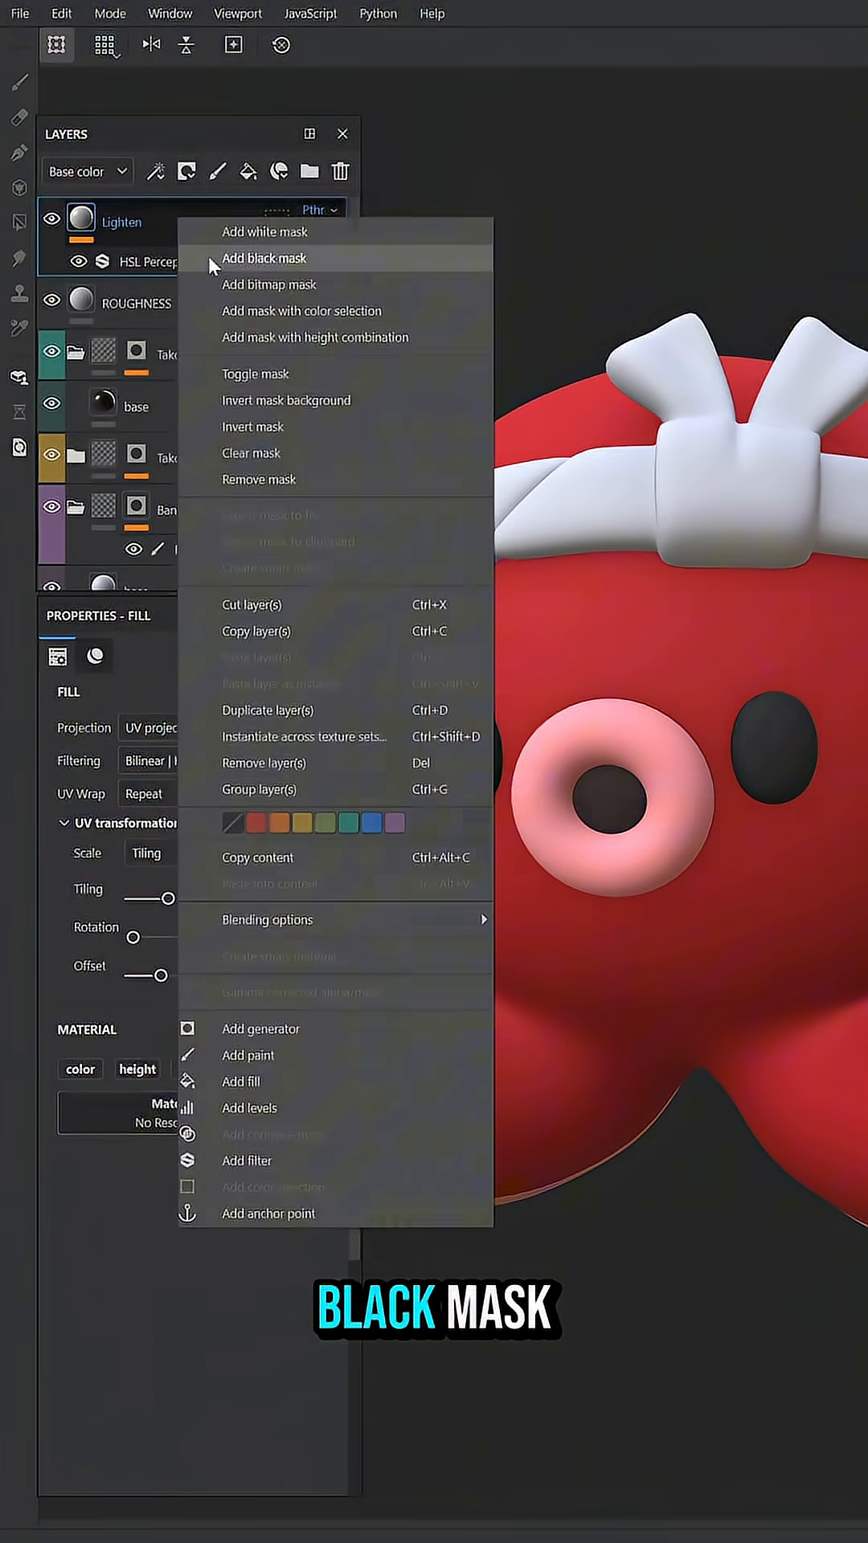
{"action": "left_click", "coordinate": [263, 259]}
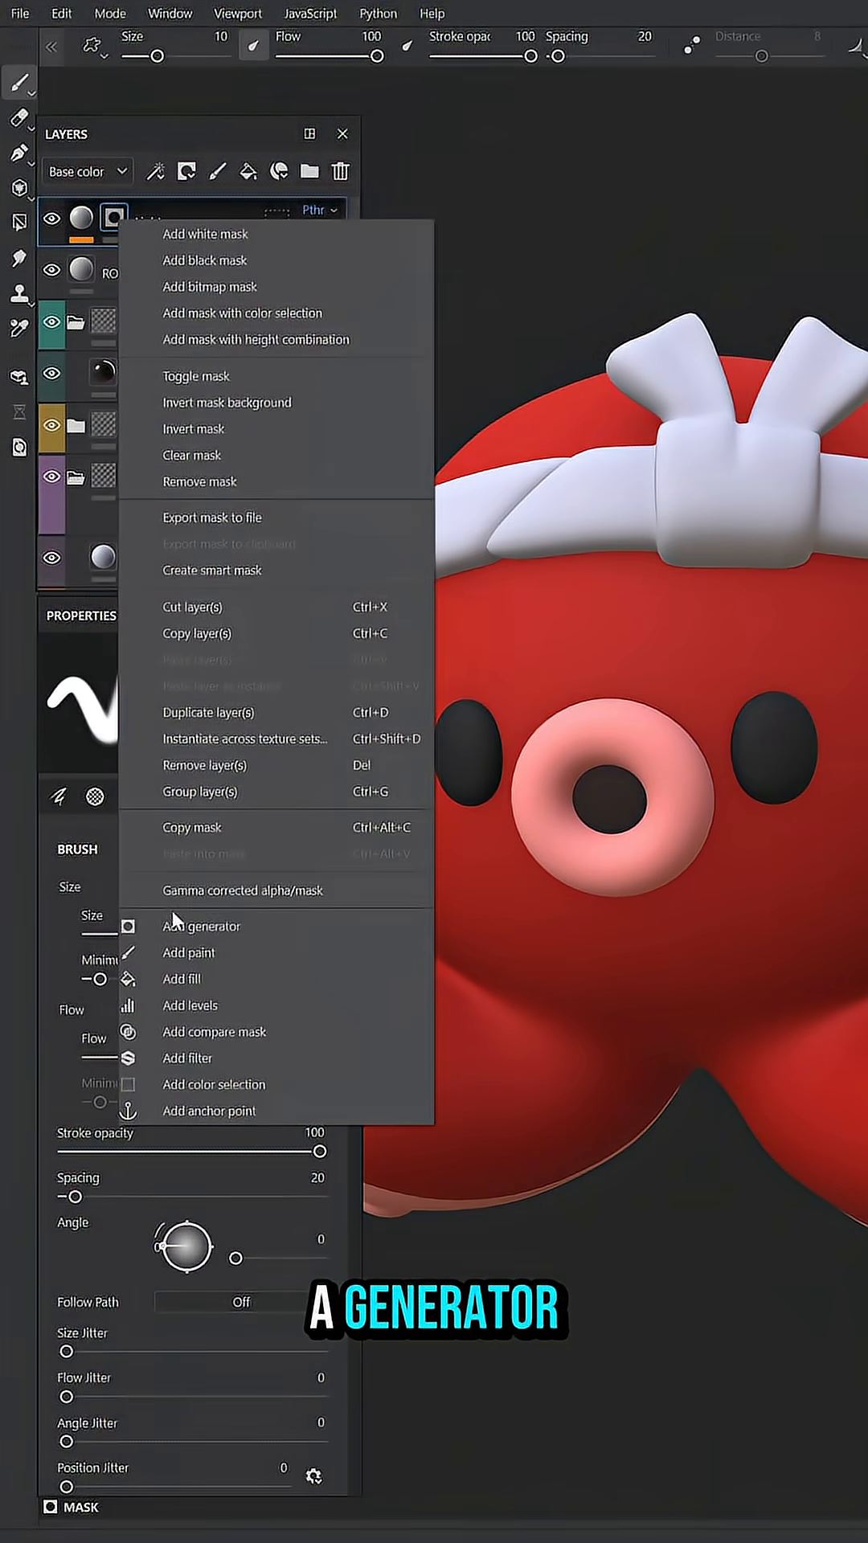
{"action": "left_click", "coordinate": [201, 926]}
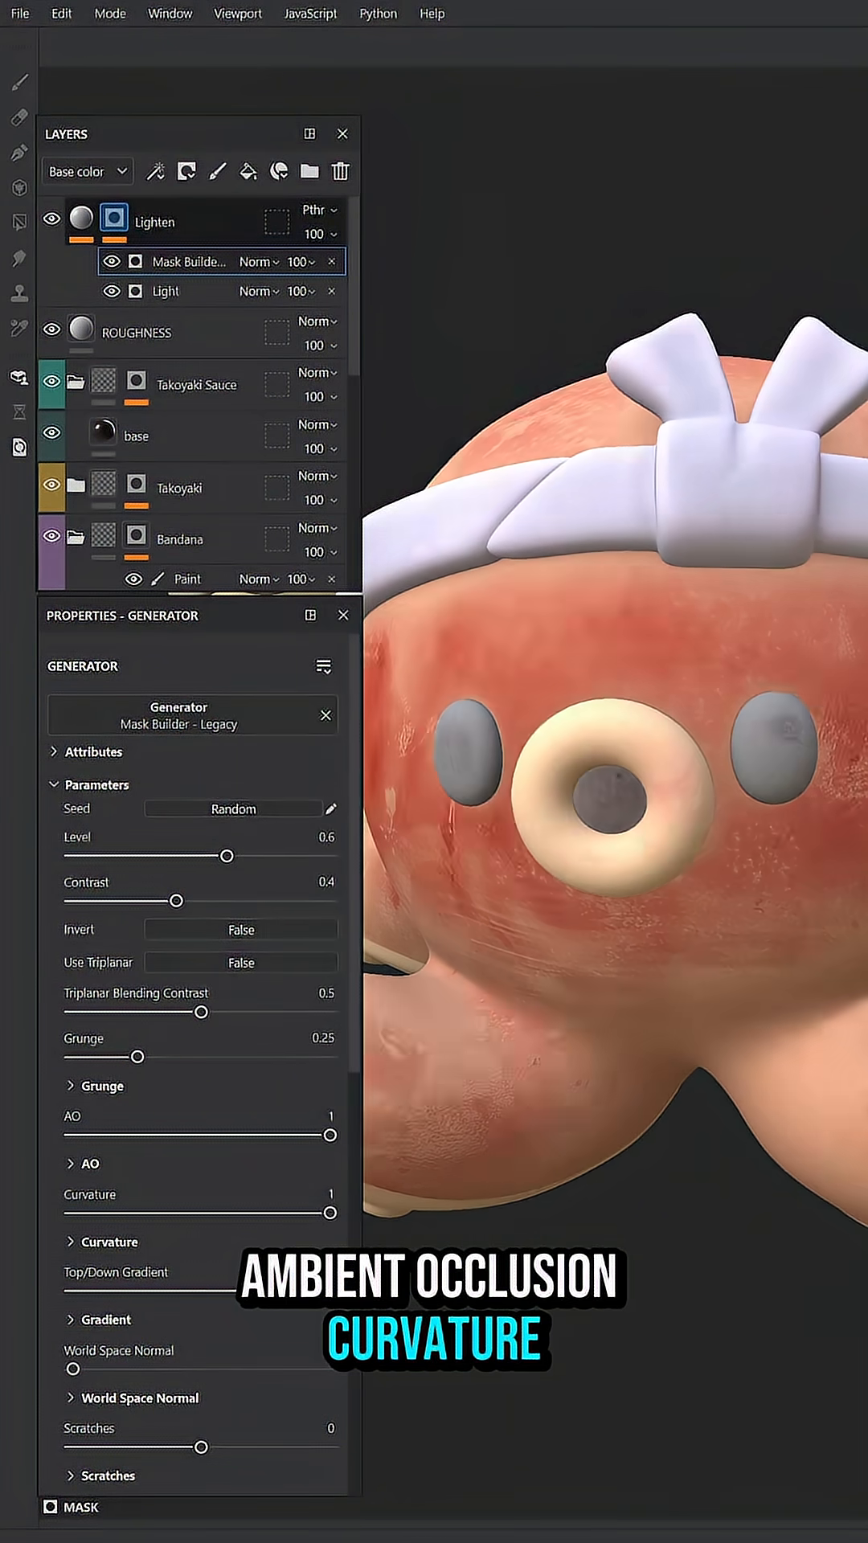
{"action": "left_click", "coordinate": [240, 929]}
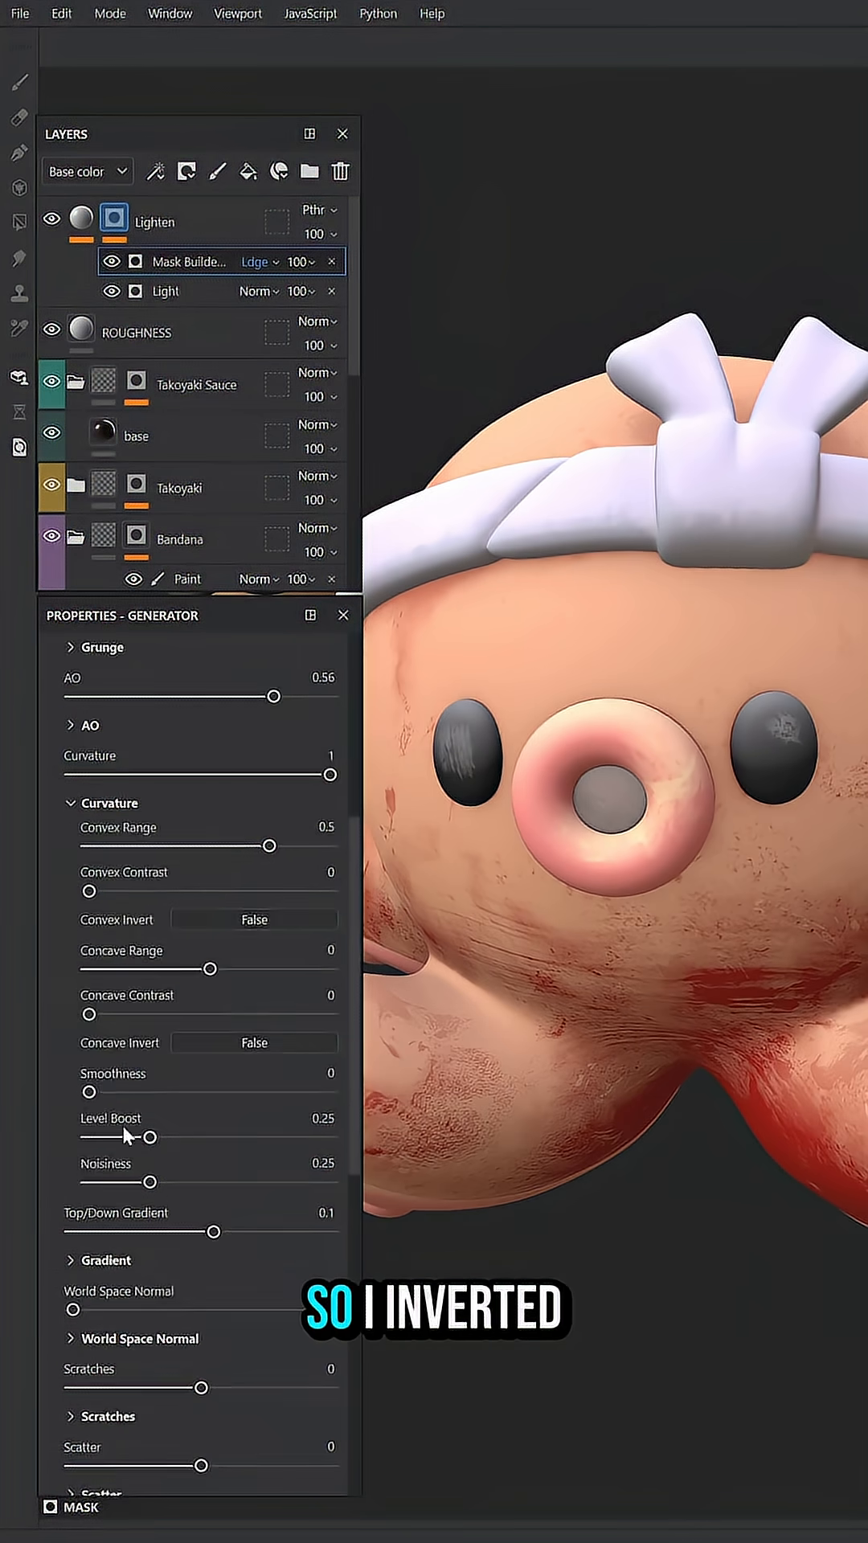
Add a Blur Slope filter with Intensity 0.1 to the Lighten mask
{"action": "right_click", "coordinate": [114, 219]}
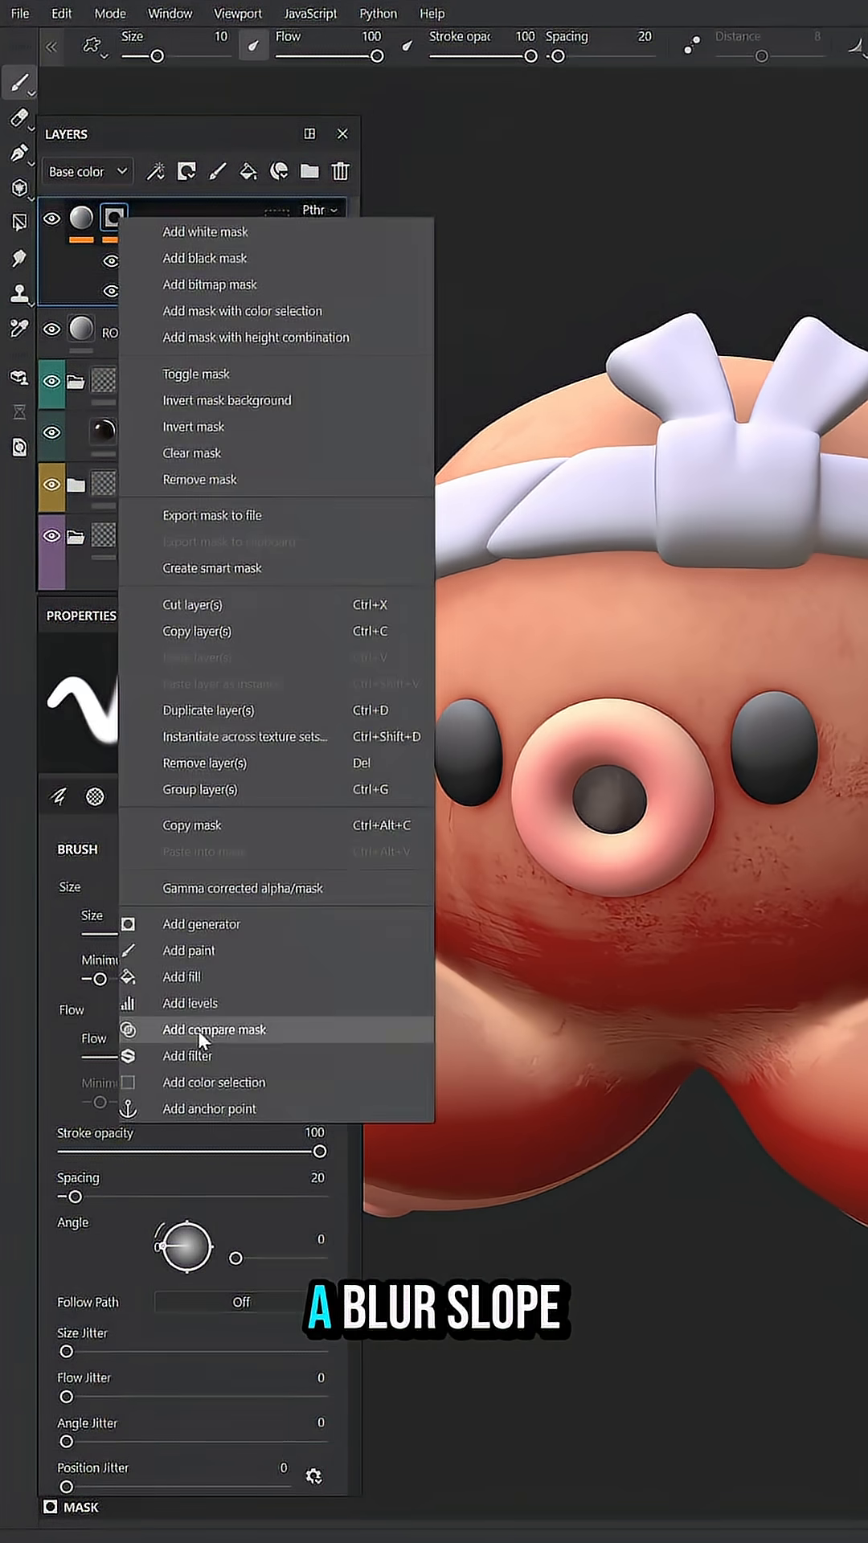
{"action": "left_click", "coordinate": [186, 1056]}
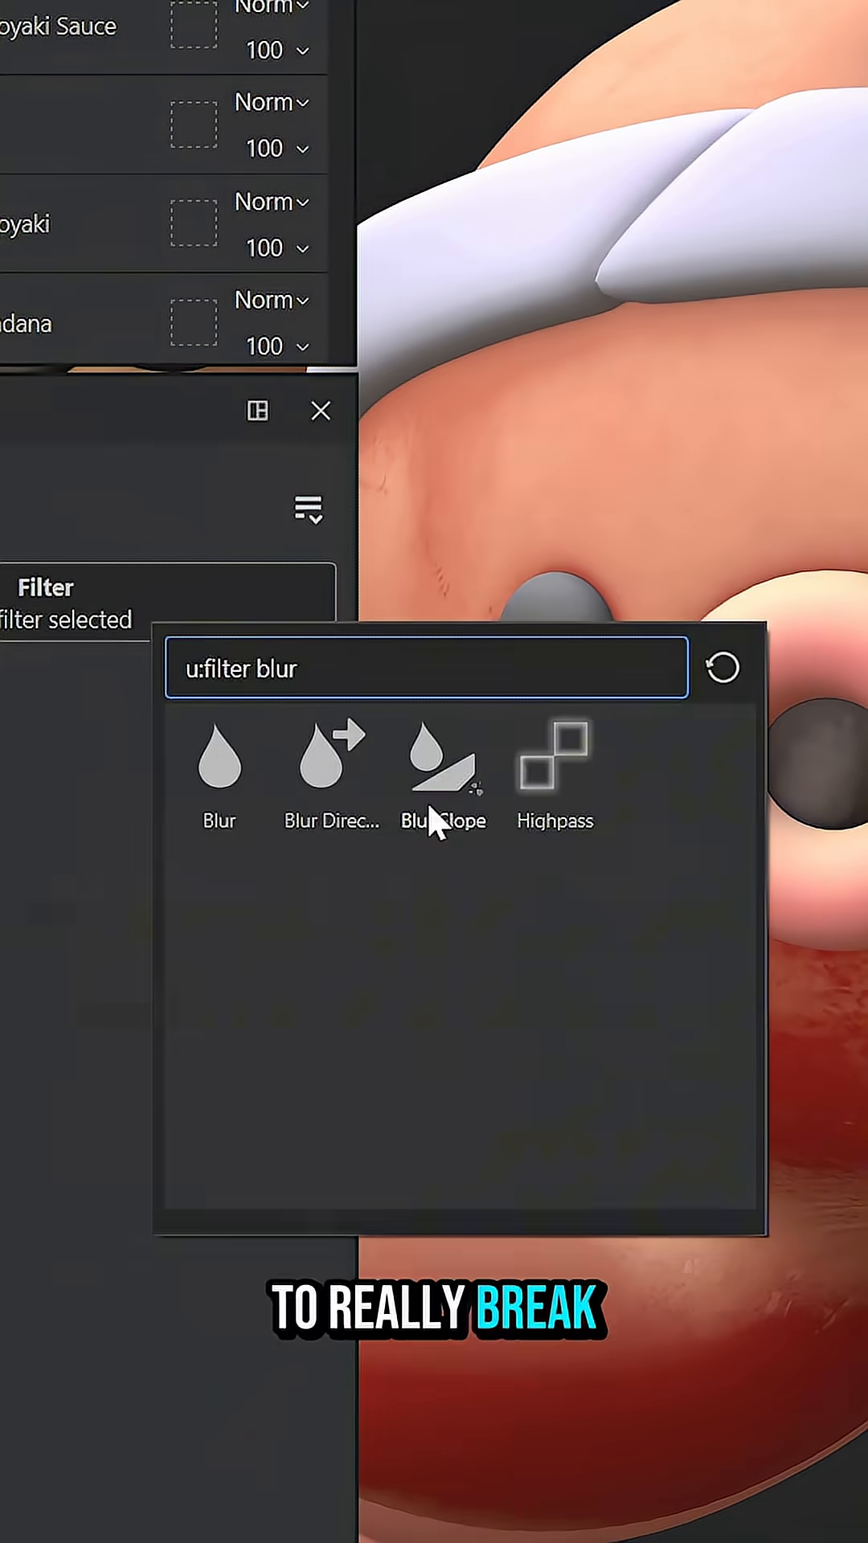
{"action": "left_click", "coordinate": [441, 767]}
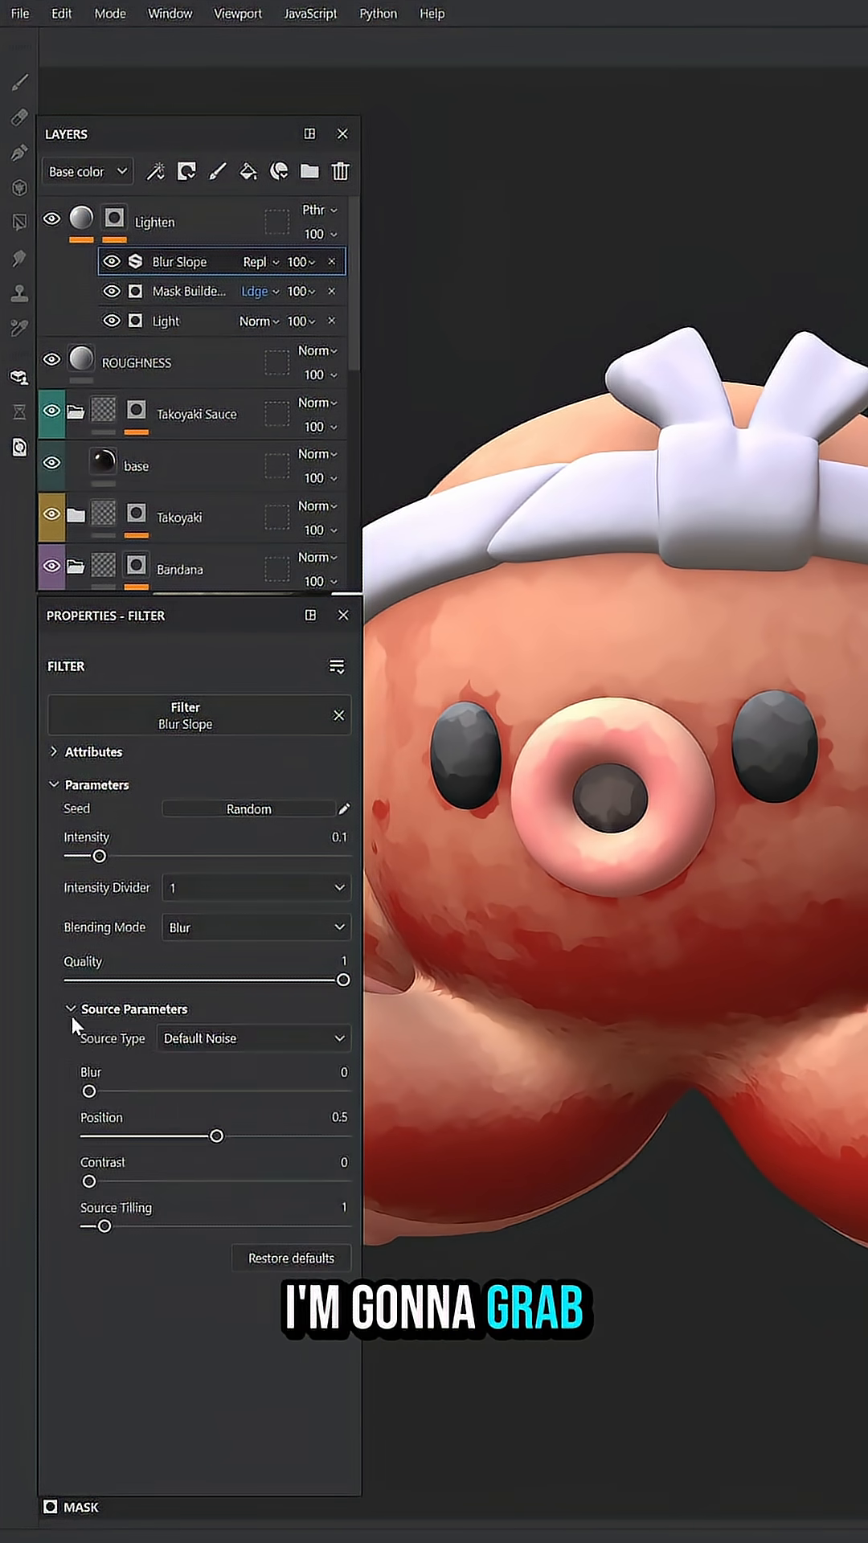
{"action": "left_click", "coordinate": [251, 1037]}
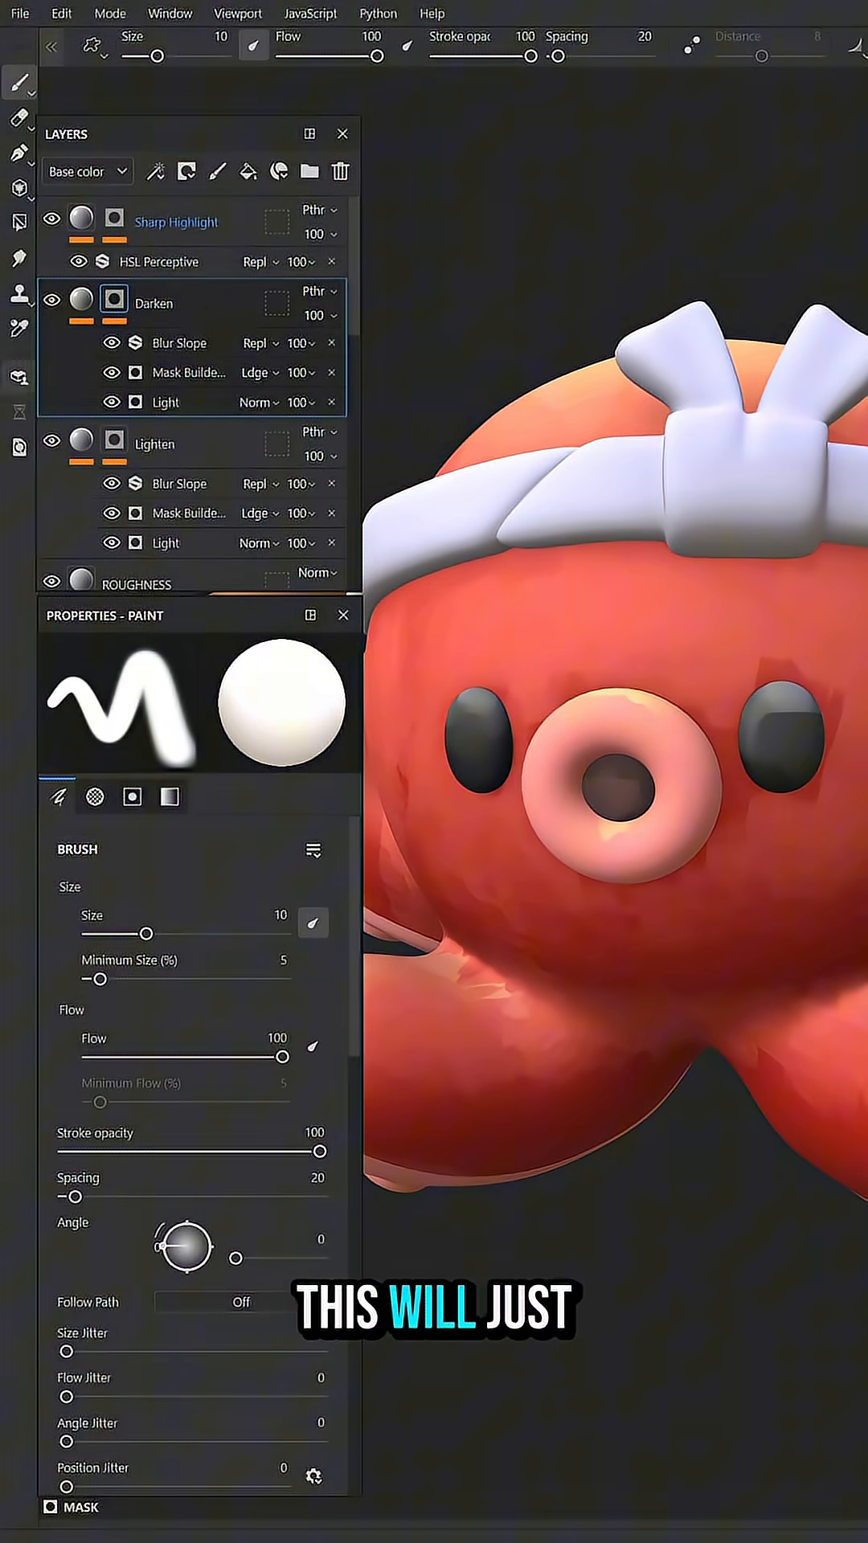
Tune Darken: Light vertical angle 247, HSL Lightness 0.289, Blur Slope intensity 0.466
{"action": "left_click", "coordinate": [165, 402]}
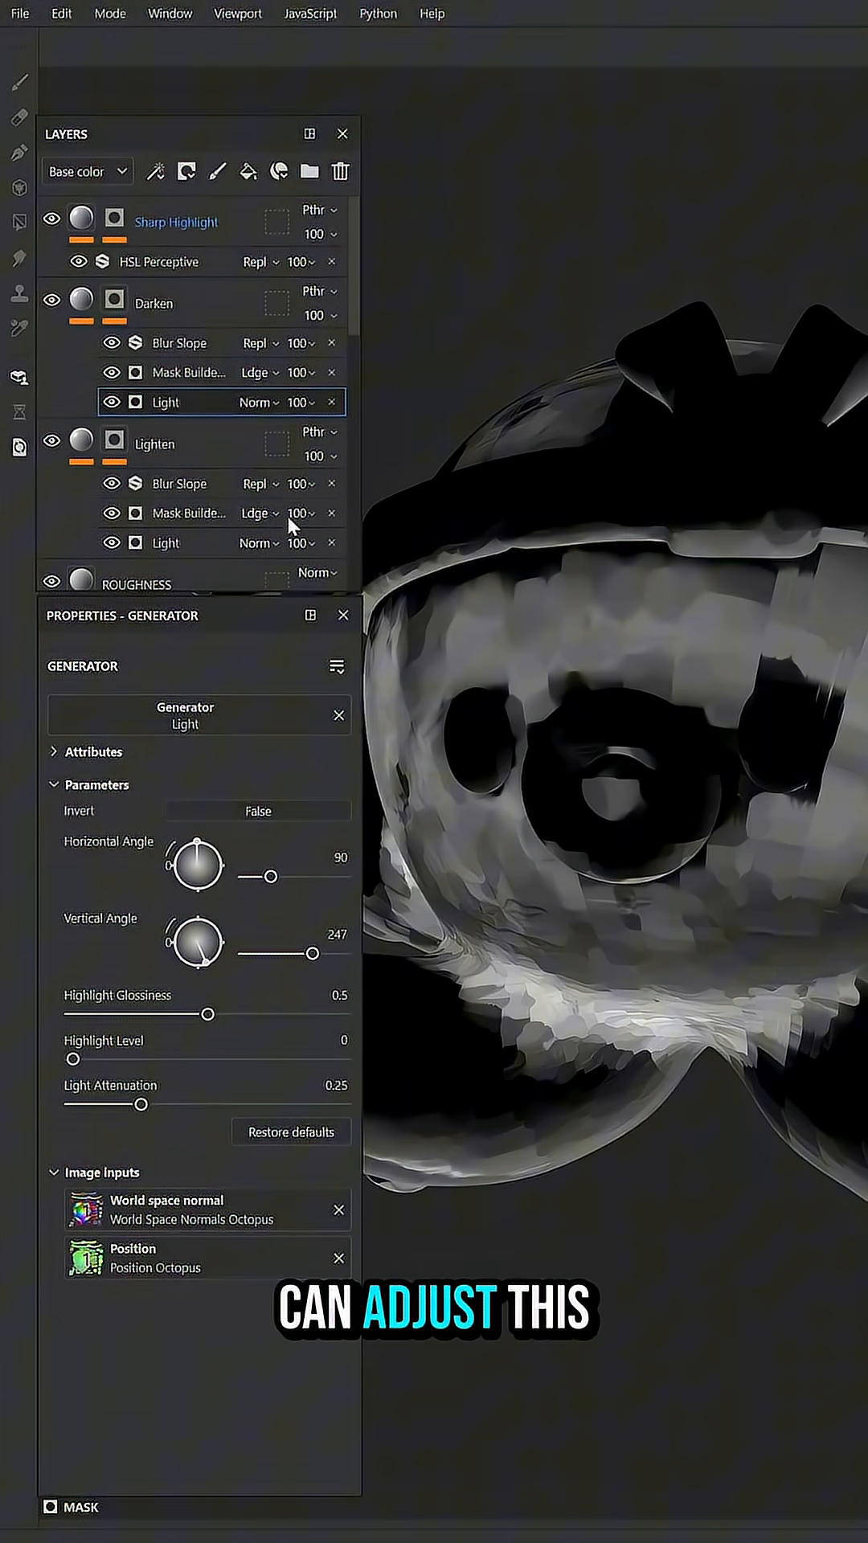
{"action": "left_click", "coordinate": [188, 372]}
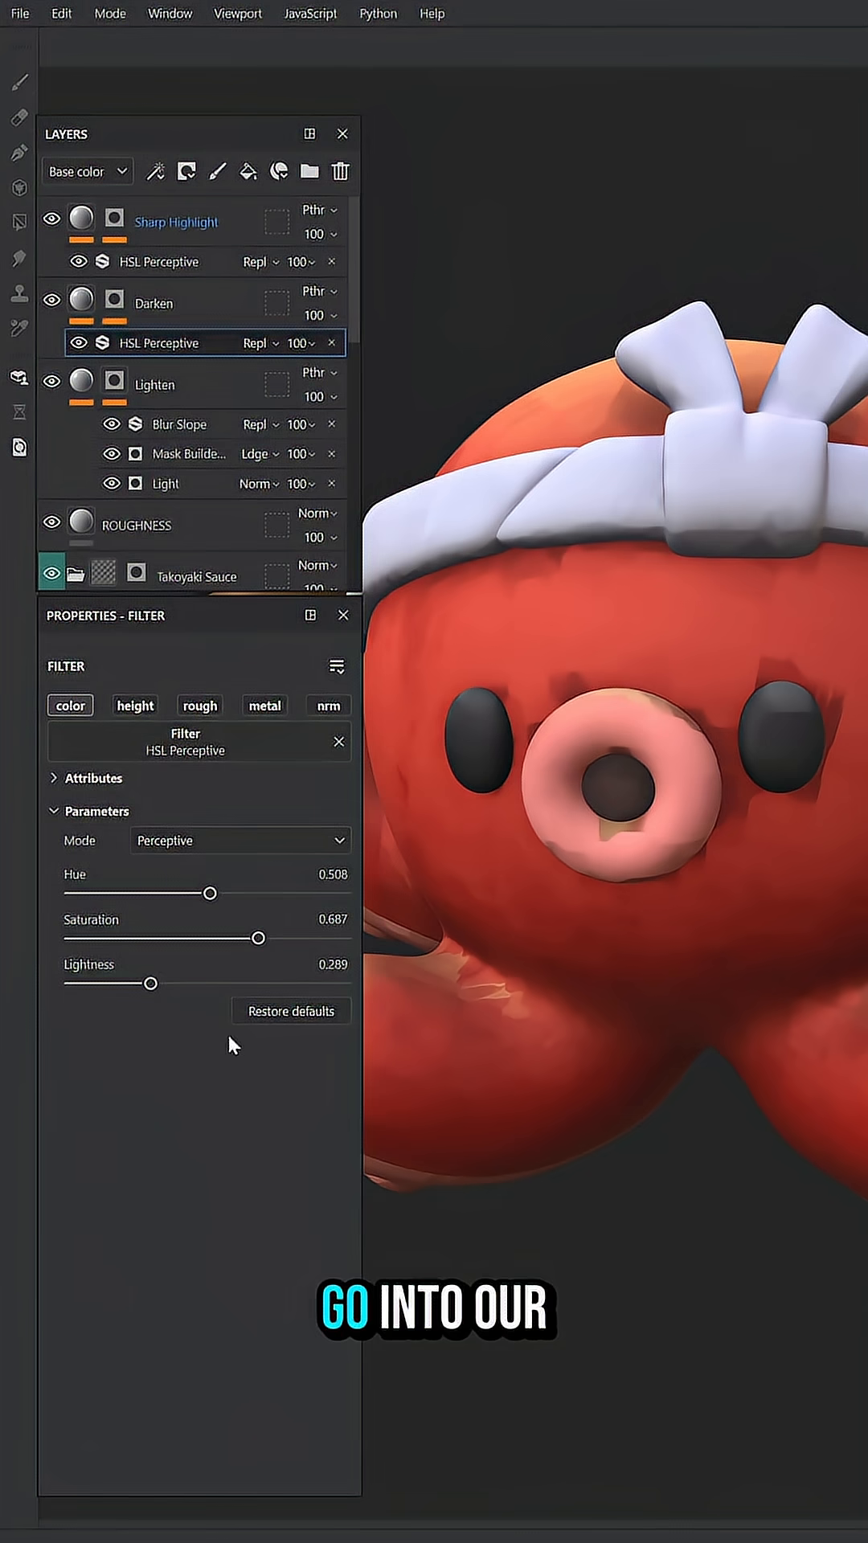
{"action": "left_click", "coordinate": [180, 342]}
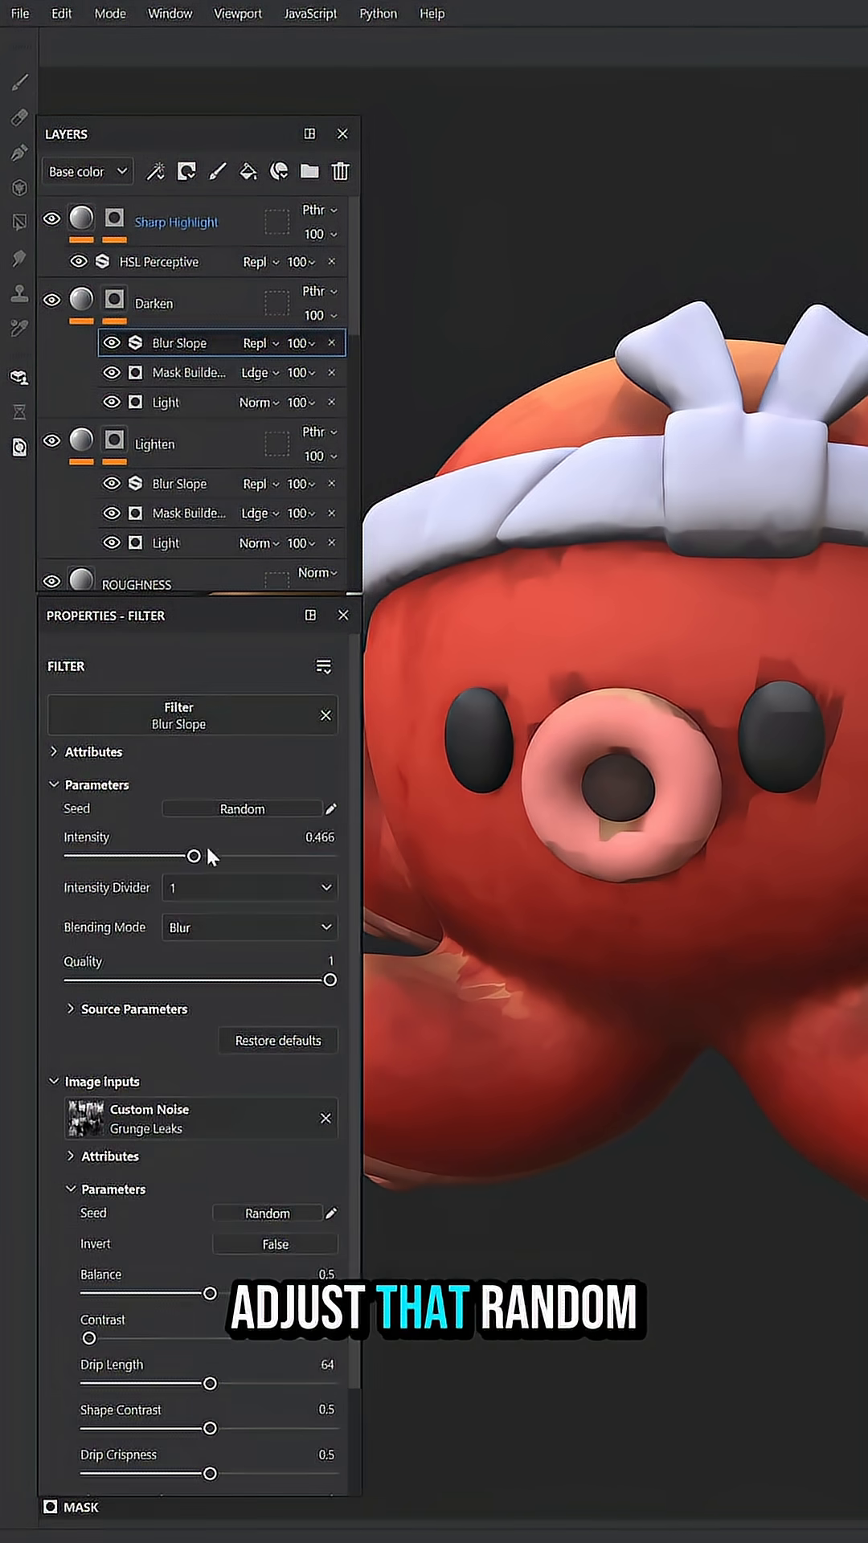
{"action": "scroll", "scroll_direction": "down", "scroll_amount": 3}
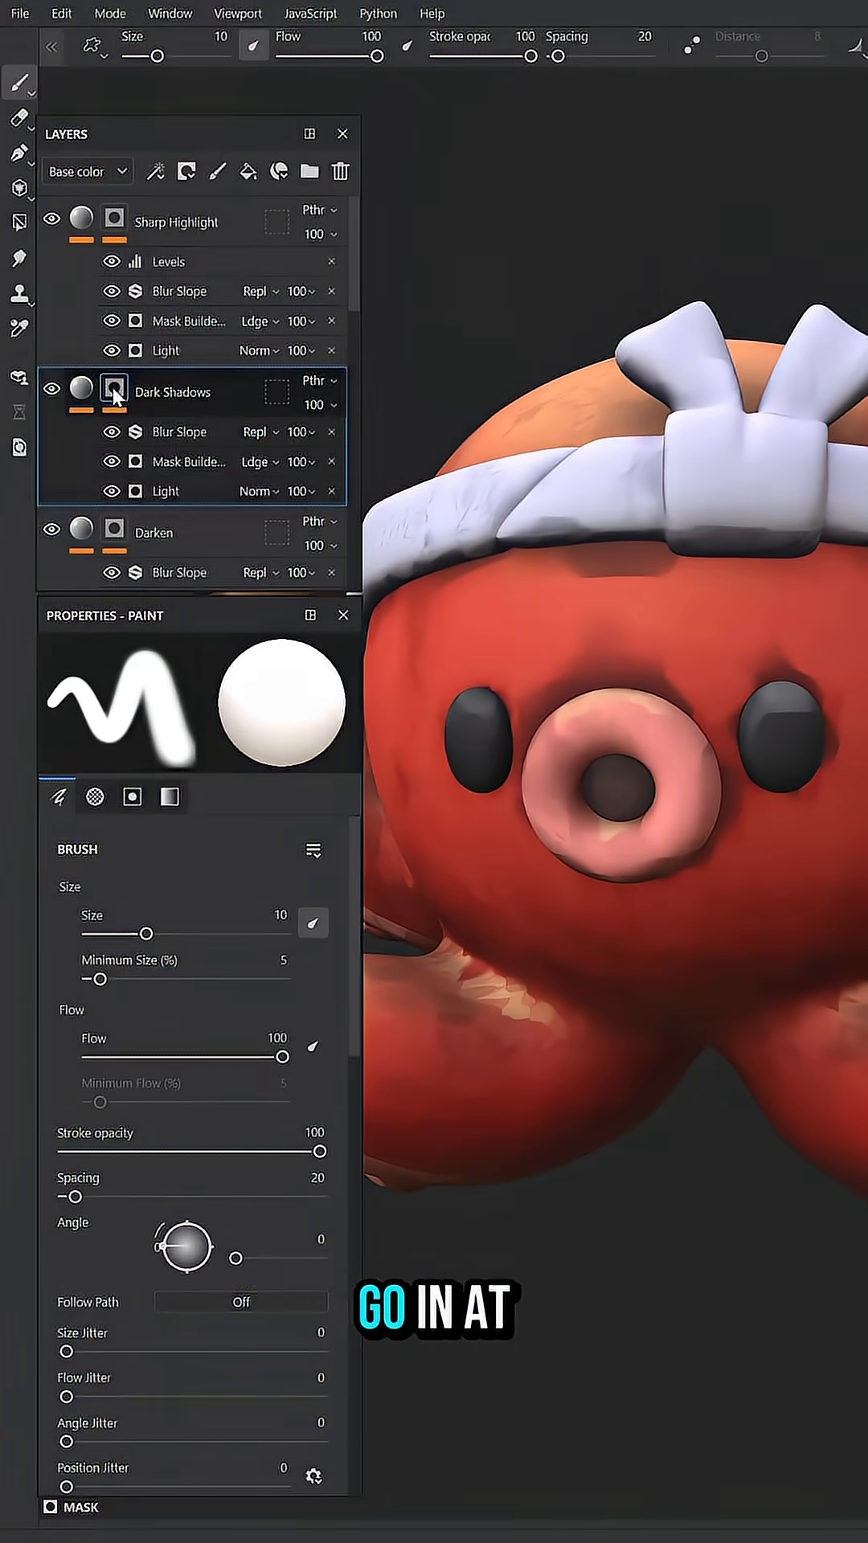
Add Levels to the Dark Shadows mask and lower its HSL Lightness to 0.134
{"action": "left_click", "coordinate": [168, 431]}
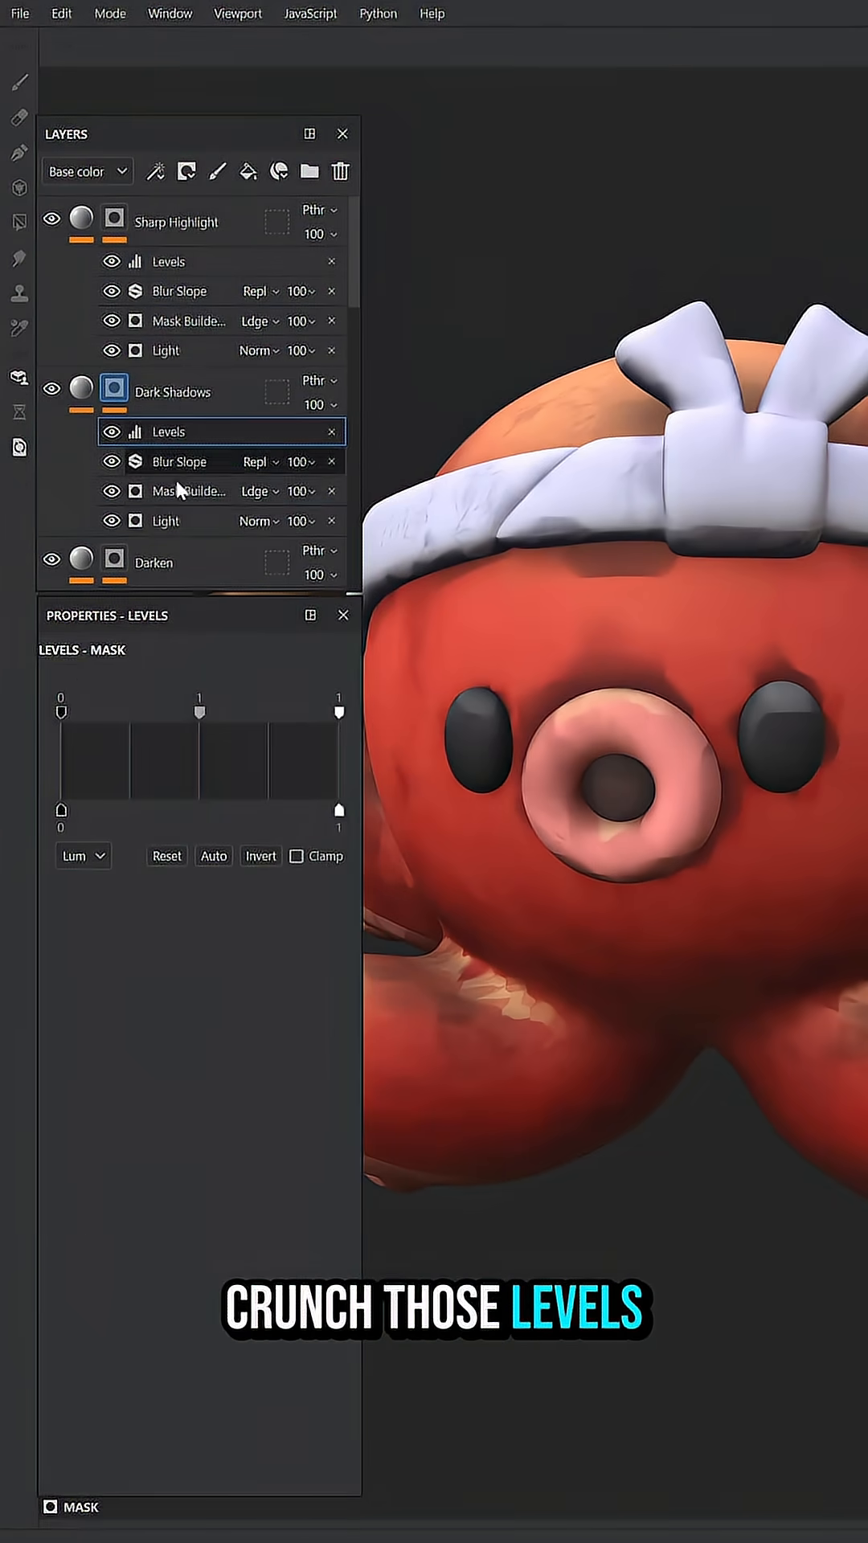
{"action": "left_click", "coordinate": [81, 387]}
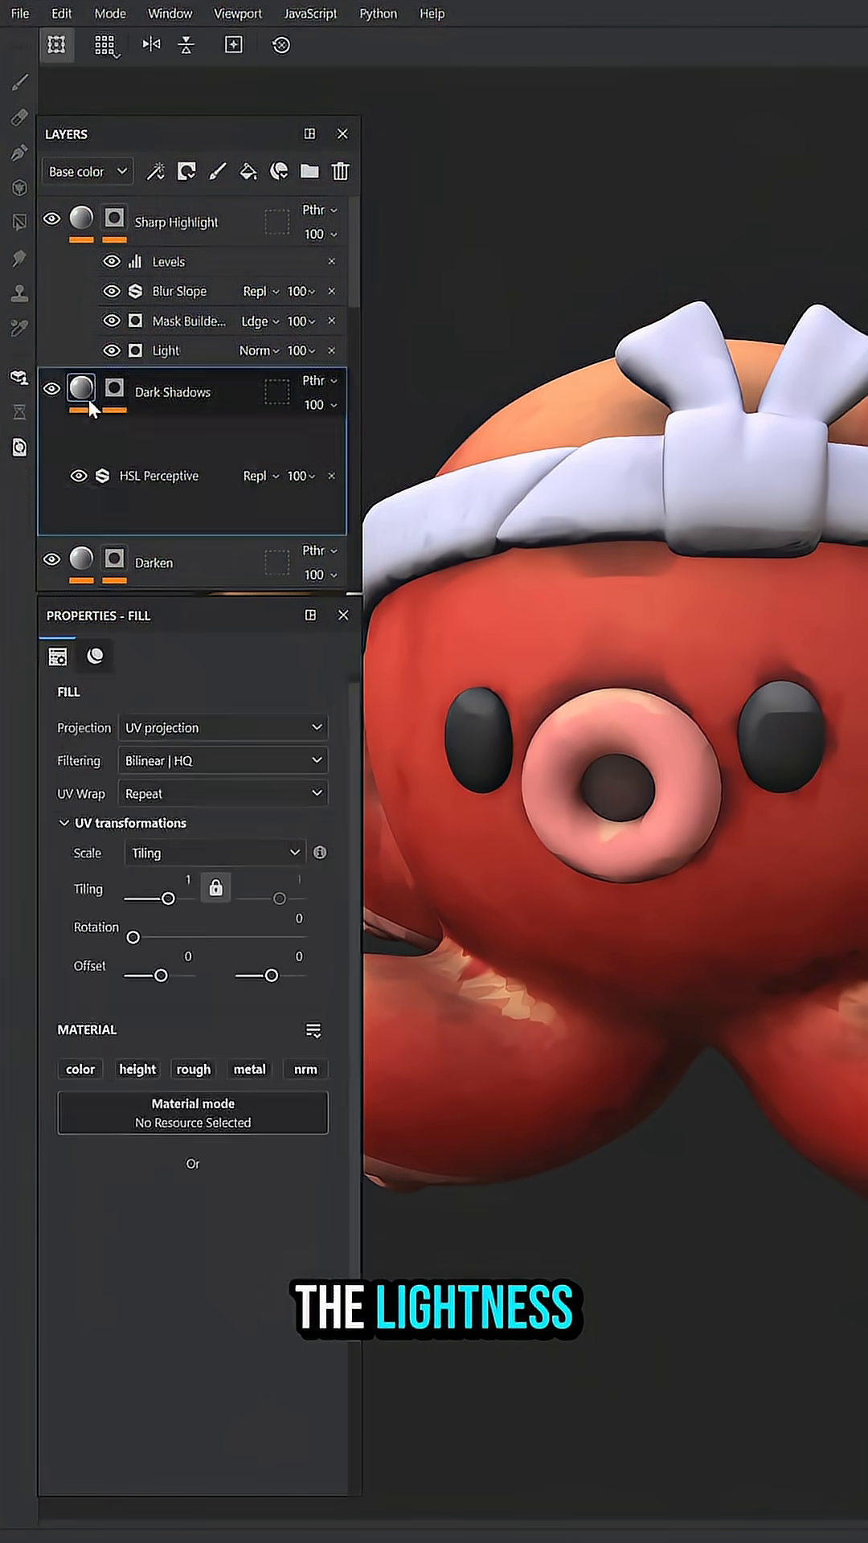
{"action": "left_click", "coordinate": [159, 432]}
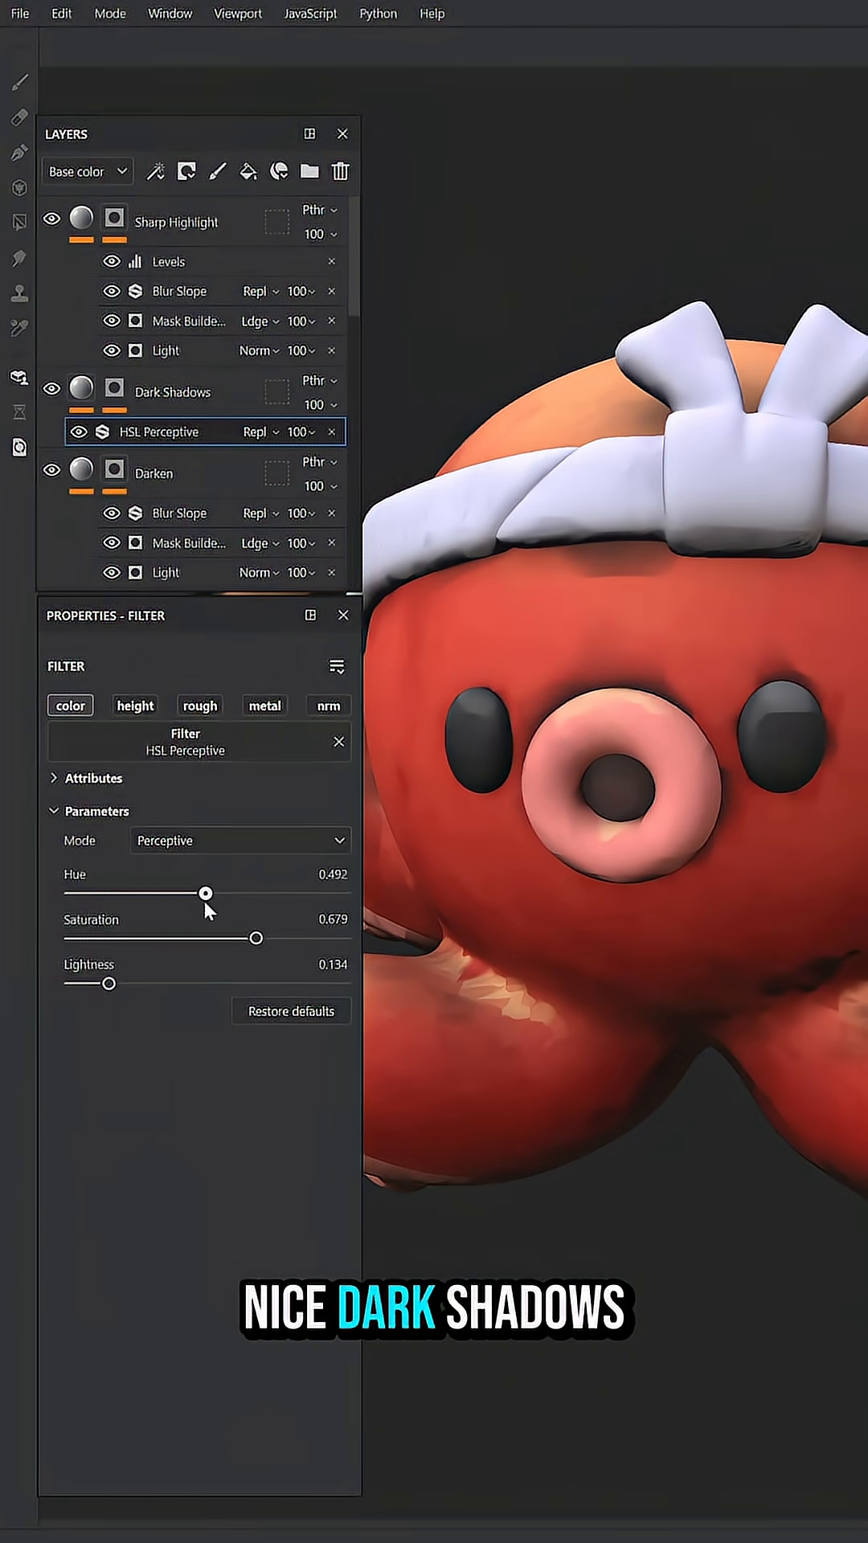
{"action": "left_click", "coordinate": [217, 171]}
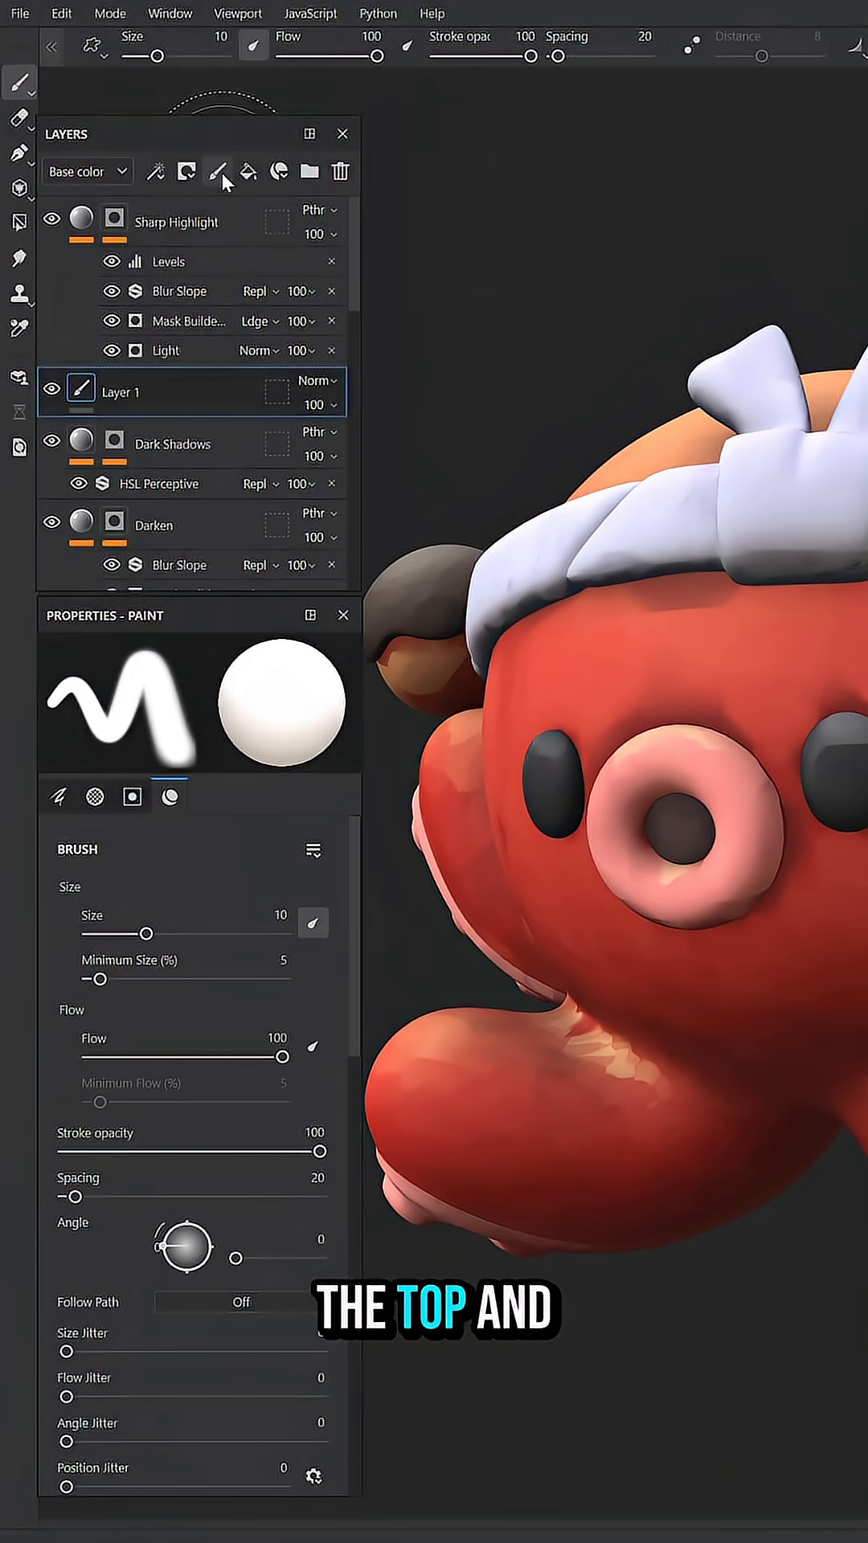
Add a new paint layer to the stack for smudging the octopus
{"action": "left_click", "coordinate": [218, 172]}
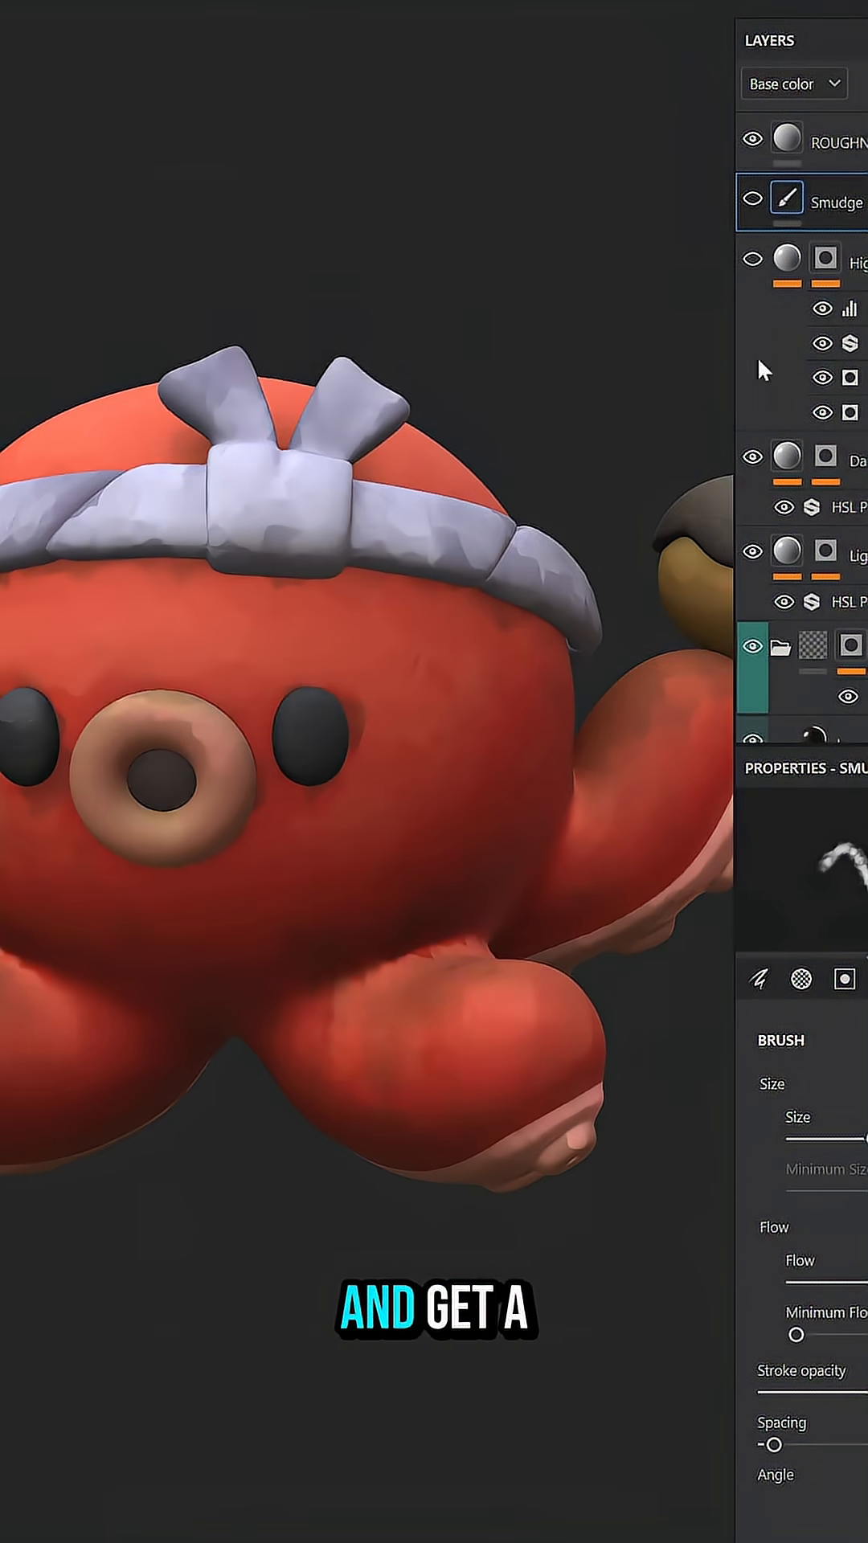
{"action": "left_click", "coordinate": [753, 202]}
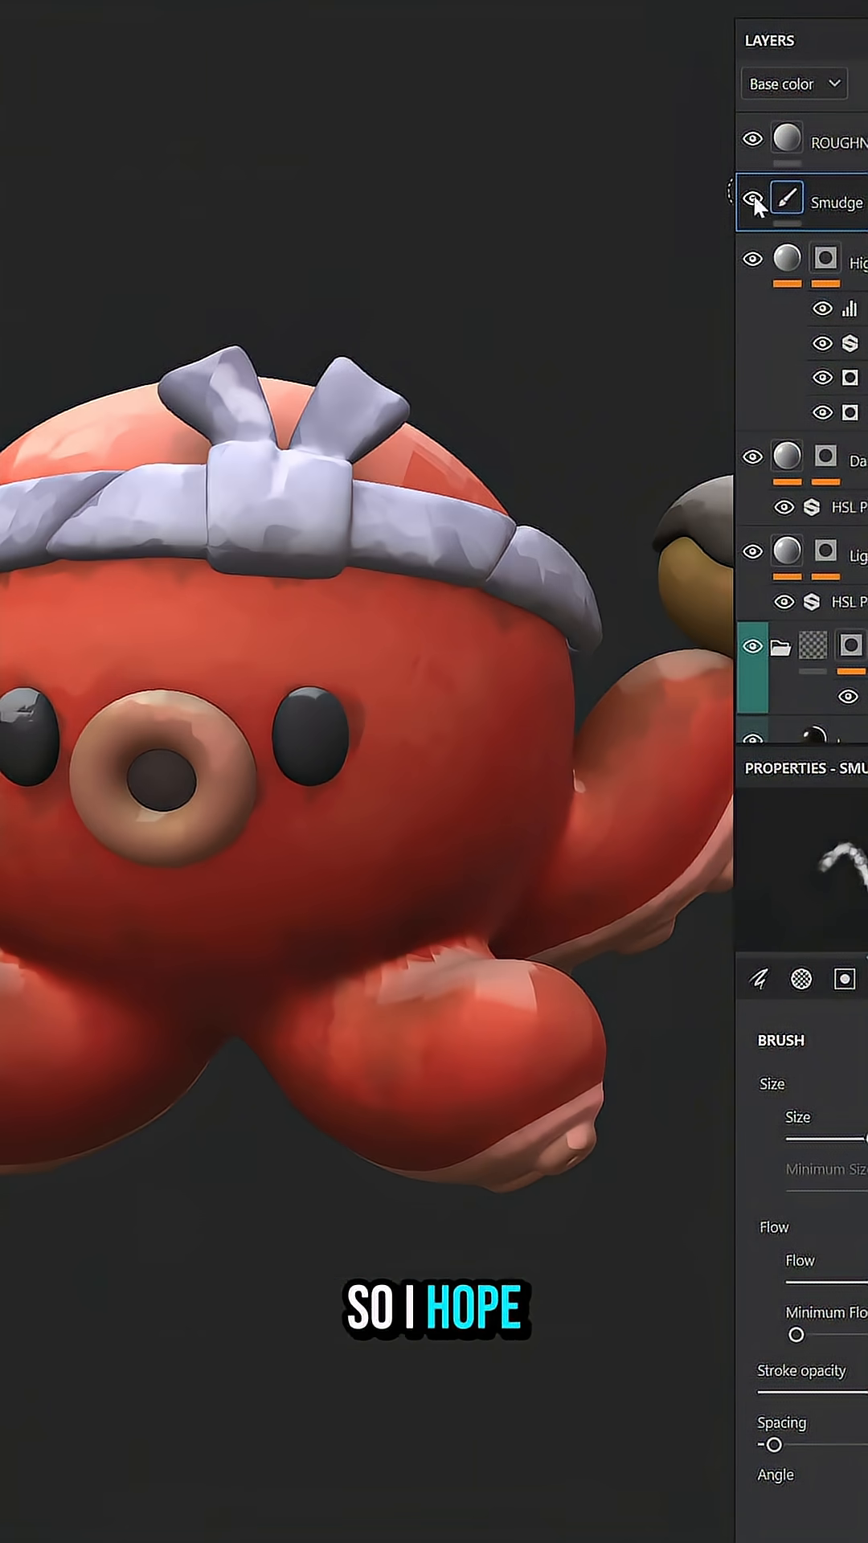